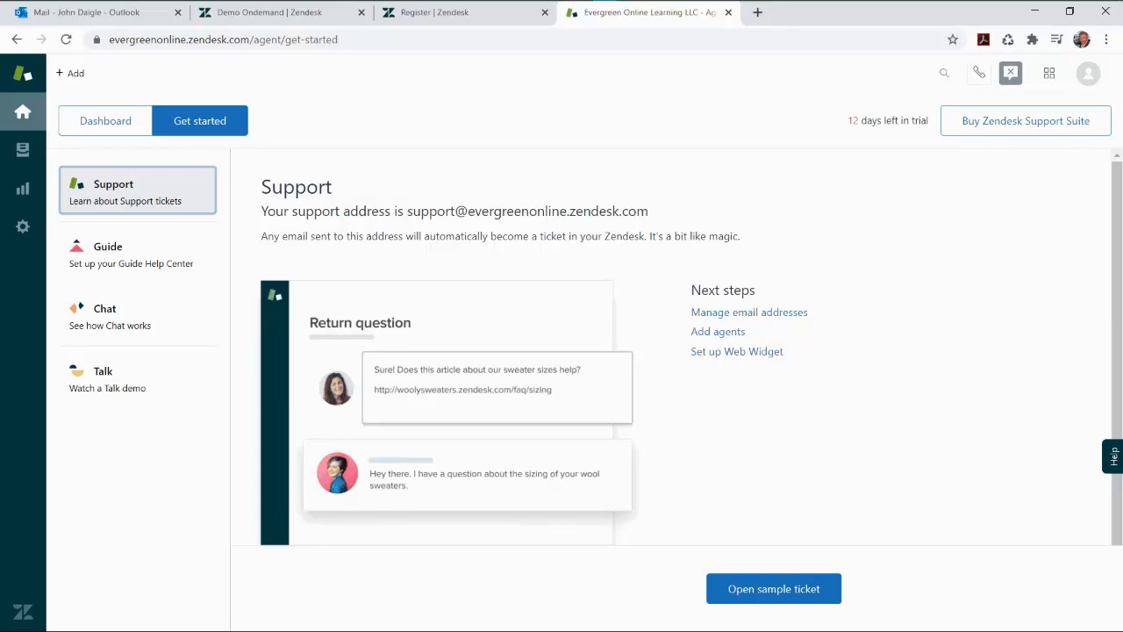
Add 'publishing' as a search keyword for the Article - Publishing topic
click(105, 120)
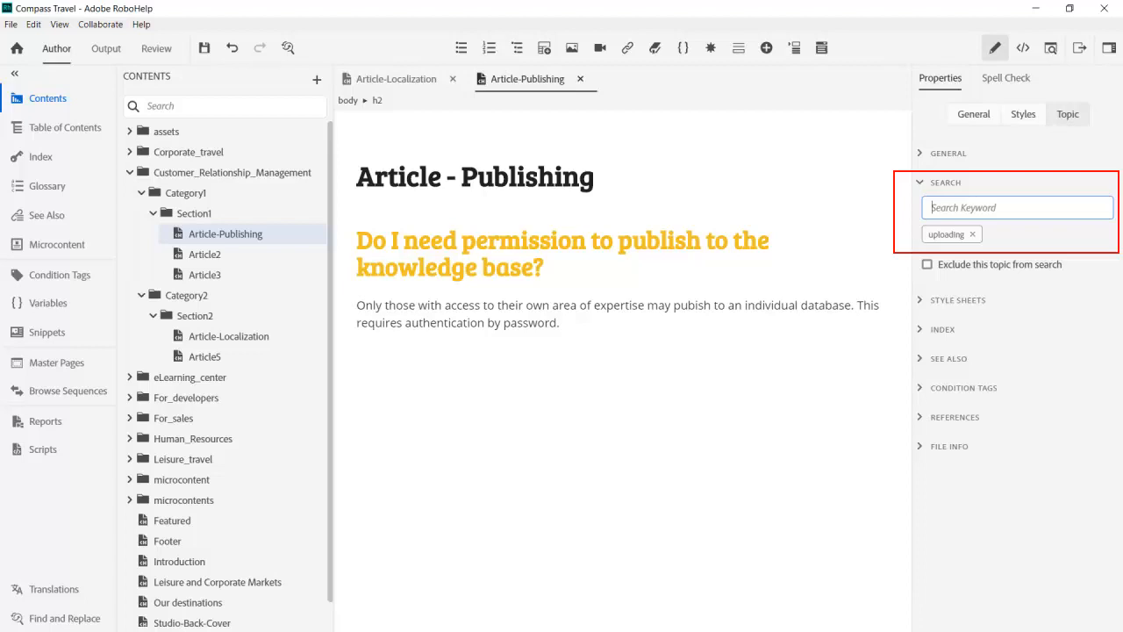
text(publishing)
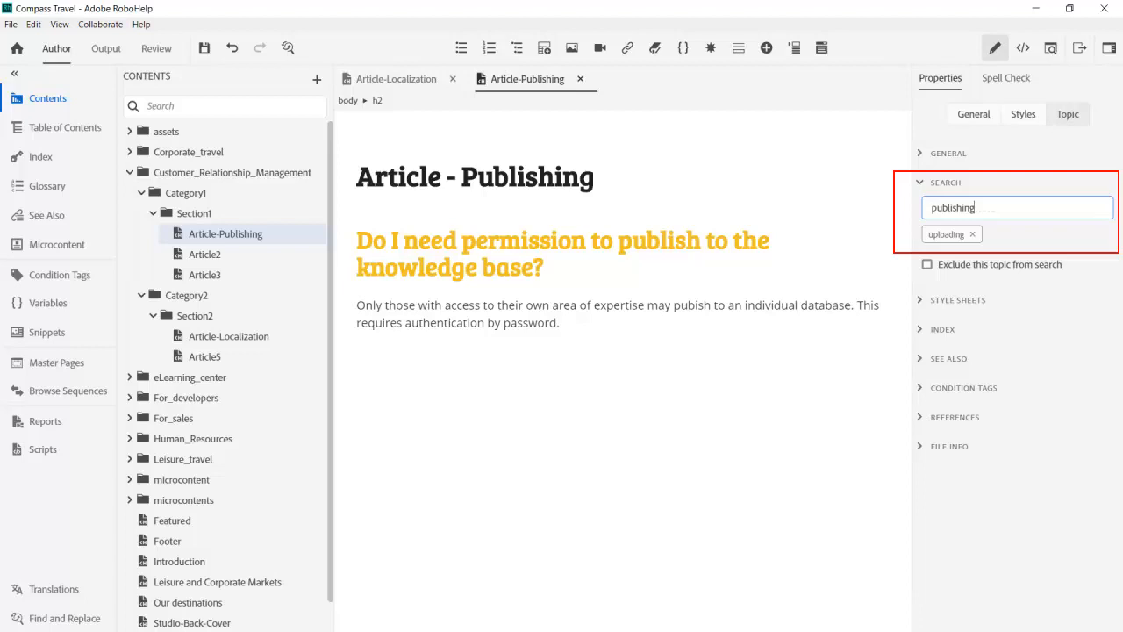
click(396, 77)
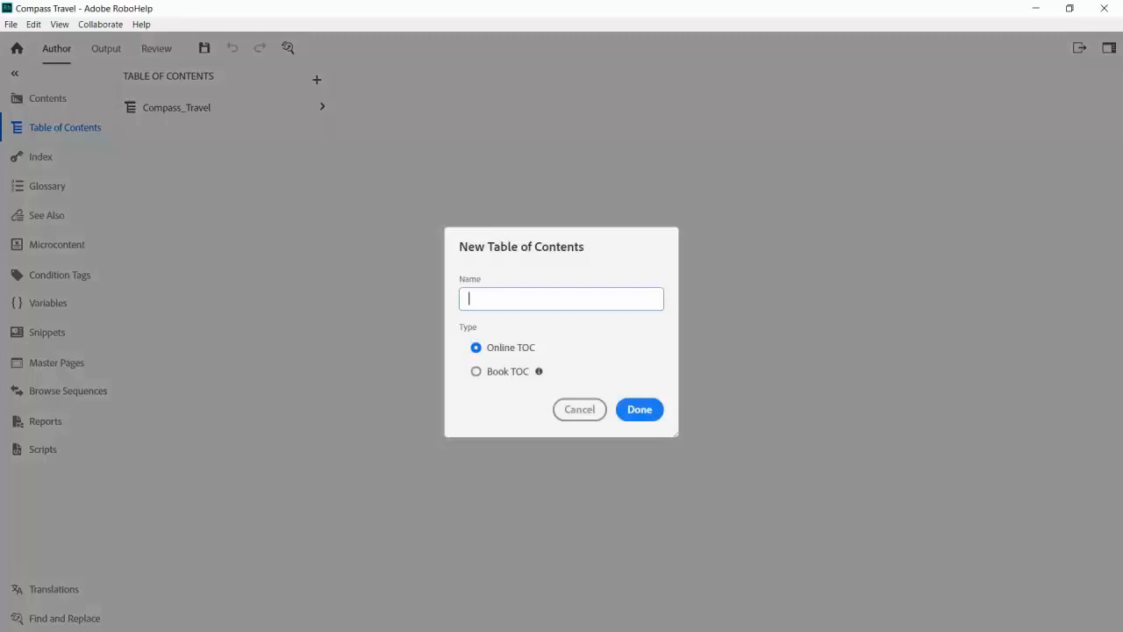
Create a new table of contents named Zendesk
text(Zen)
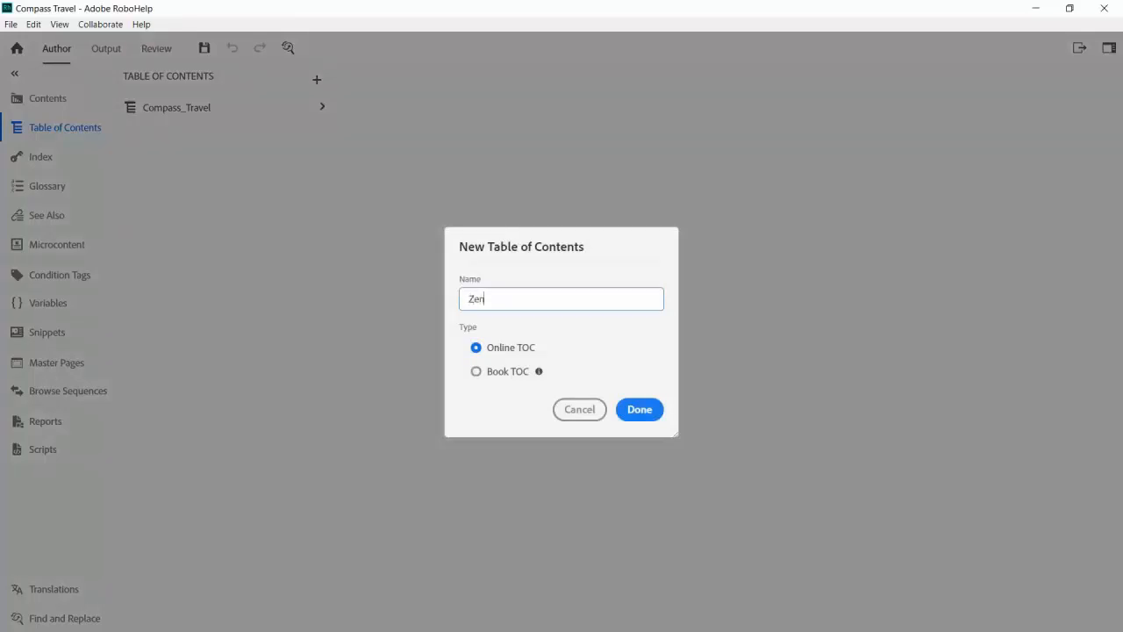
text(desk)
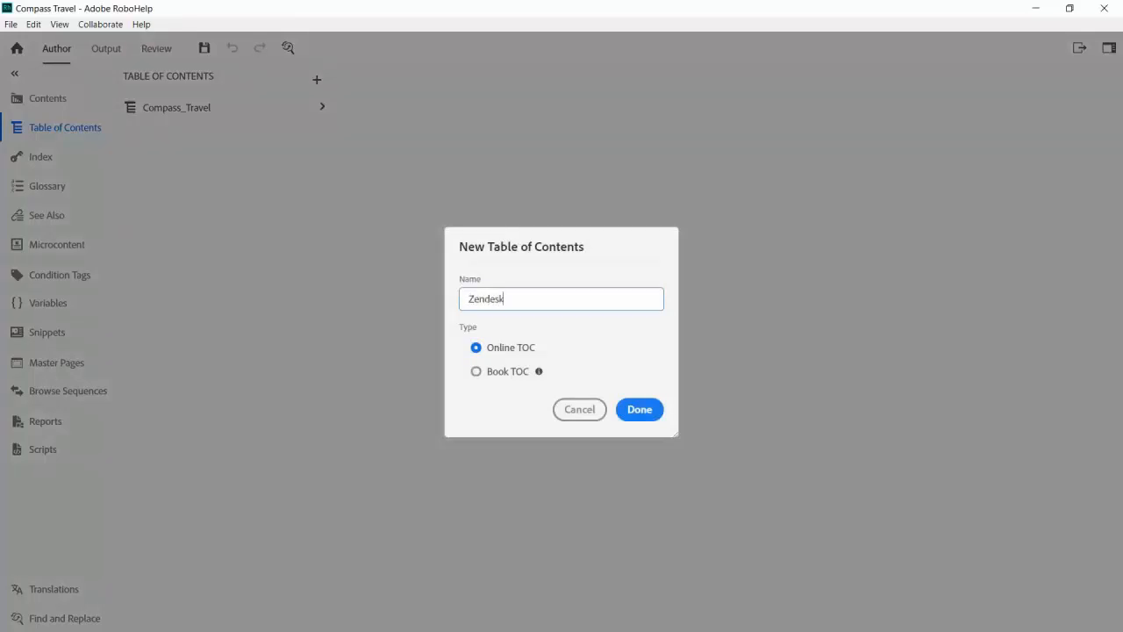
click(638, 409)
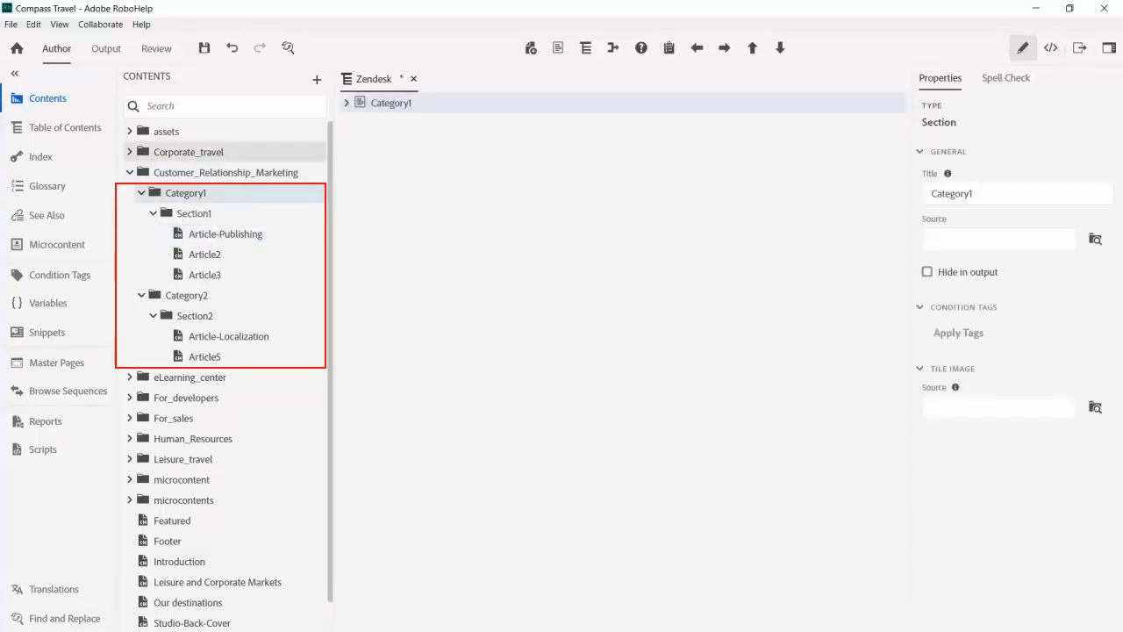
Add the Category2 folder with its sections and articles to the Zendesk contents
click(186, 295)
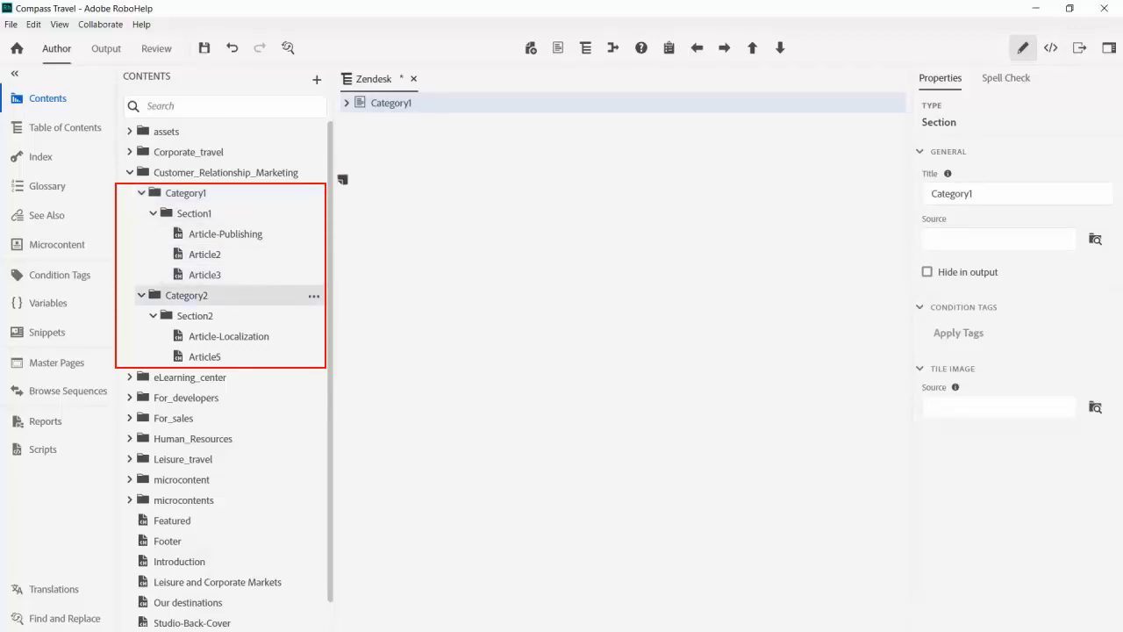
click(186, 295)
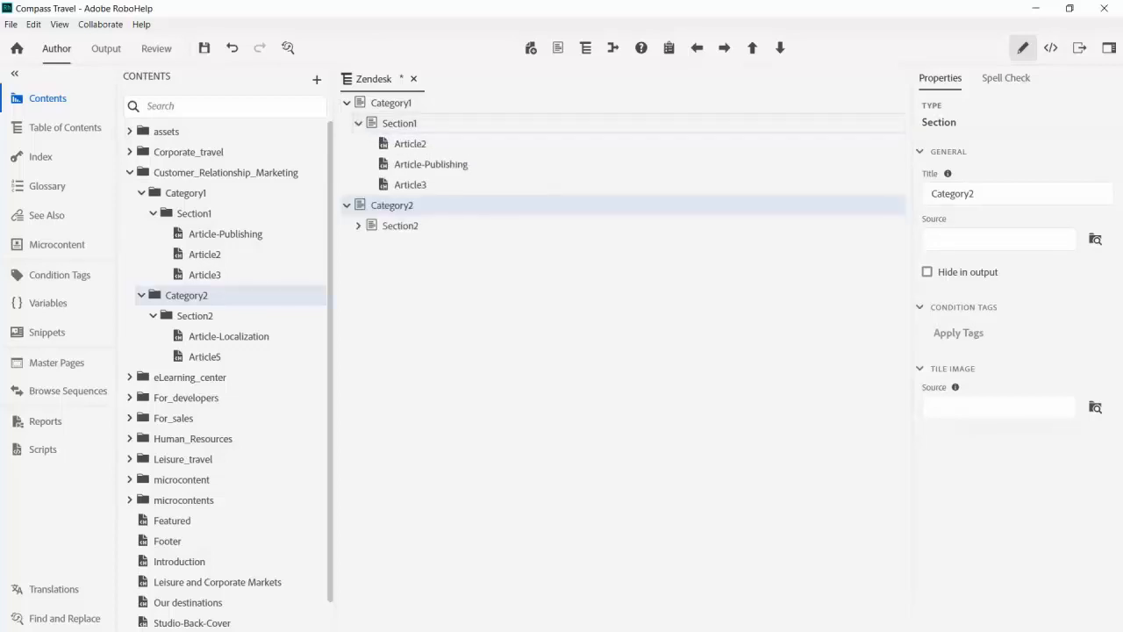
click(34, 24)
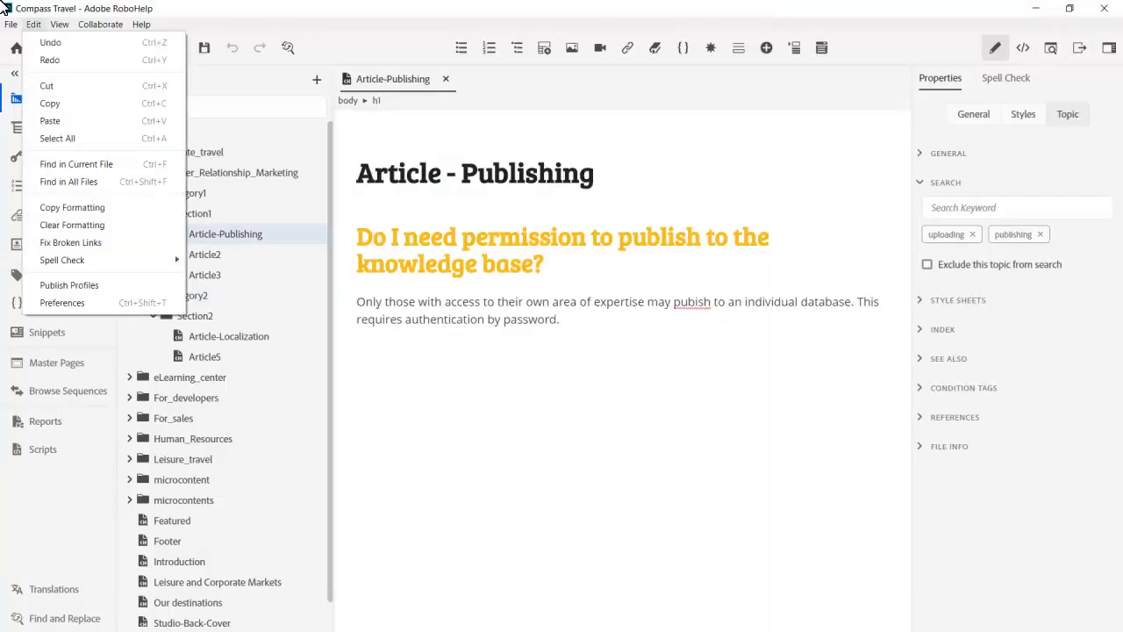
mouse_move(42, 154)
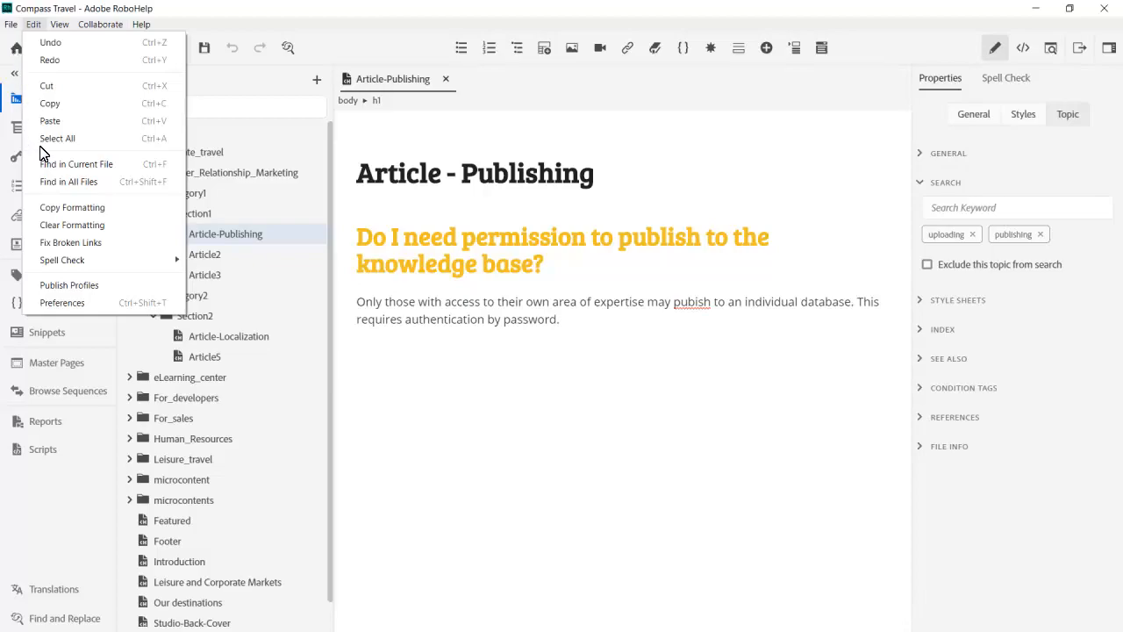
Set the XML - Content Only preset's output target to Zendesk Help Center
click(68, 284)
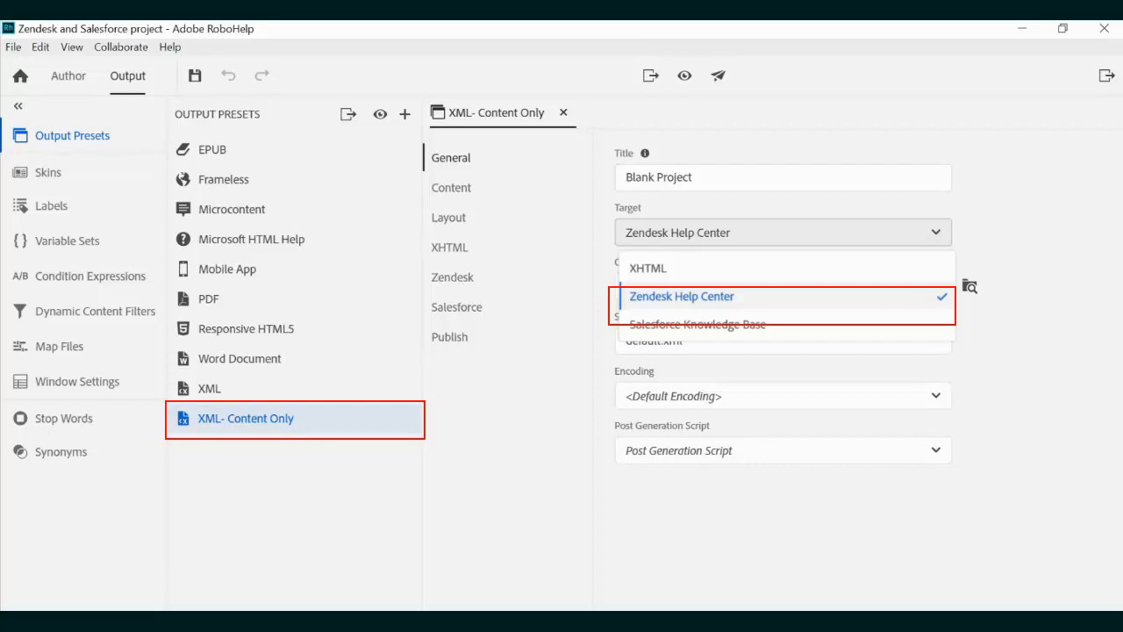
click(453, 277)
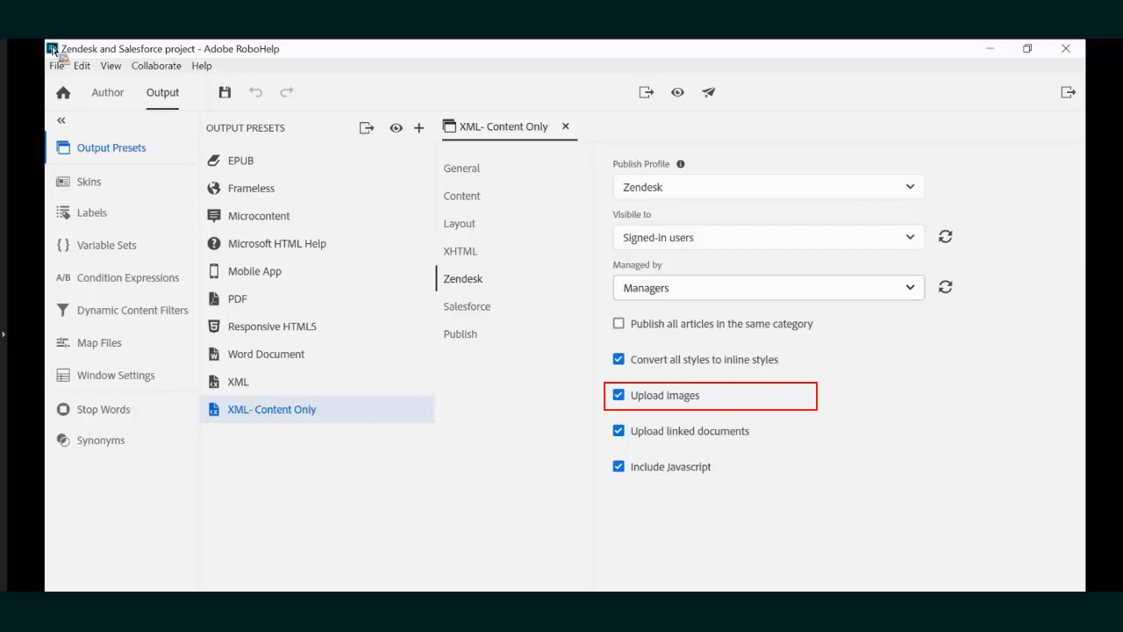
Enable Upload images in the preset's Zendesk publishing settings
click(618, 432)
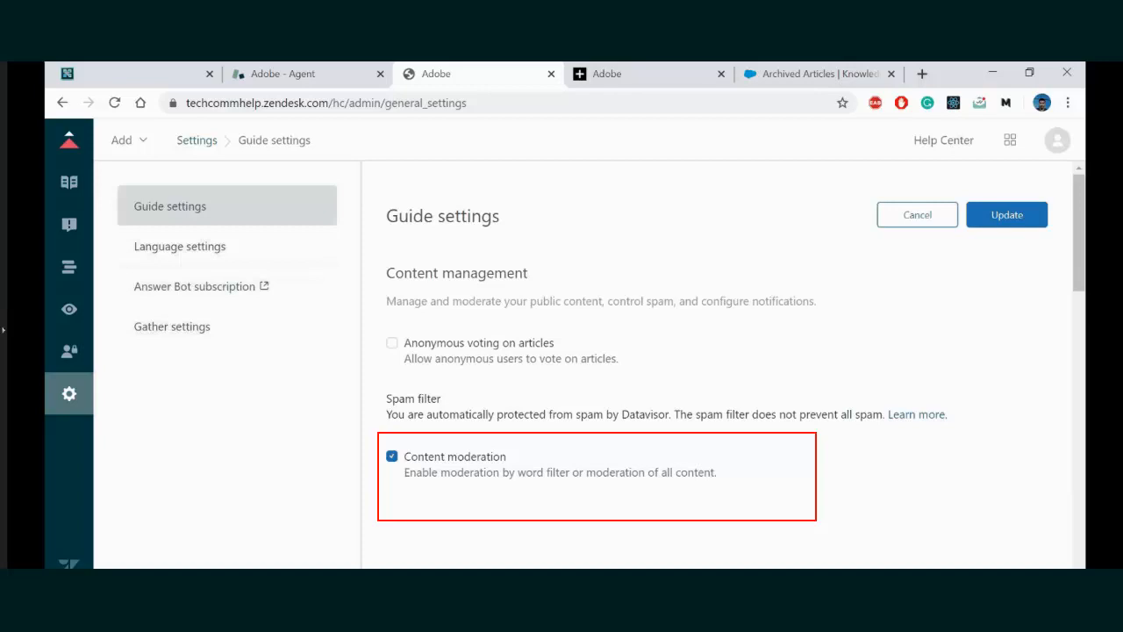
Scroll the Zendesk Guide settings down to the Content moderation option
scroll(down, 3)
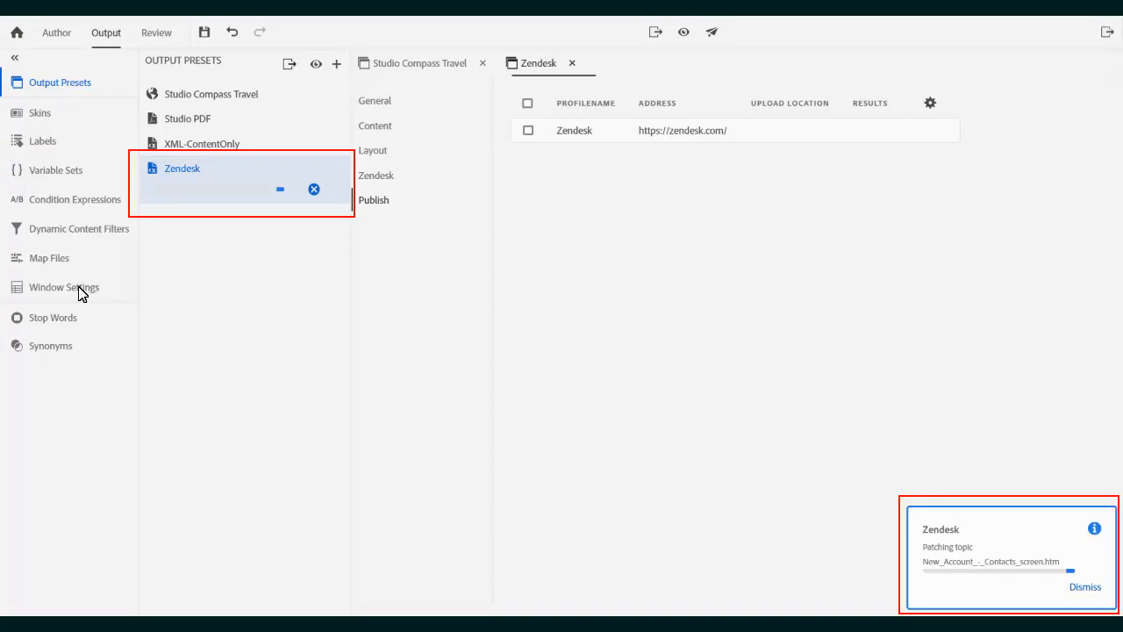
mouse_move(272, 91)
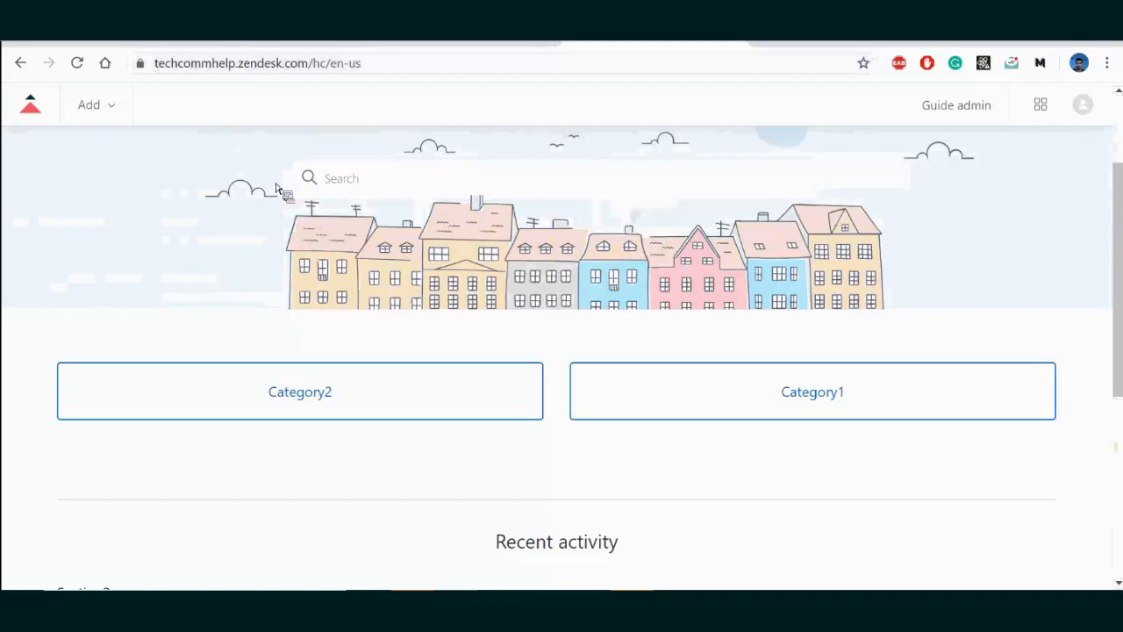
Browse a published category tile and search the Help Center for 'connection'
click(810, 391)
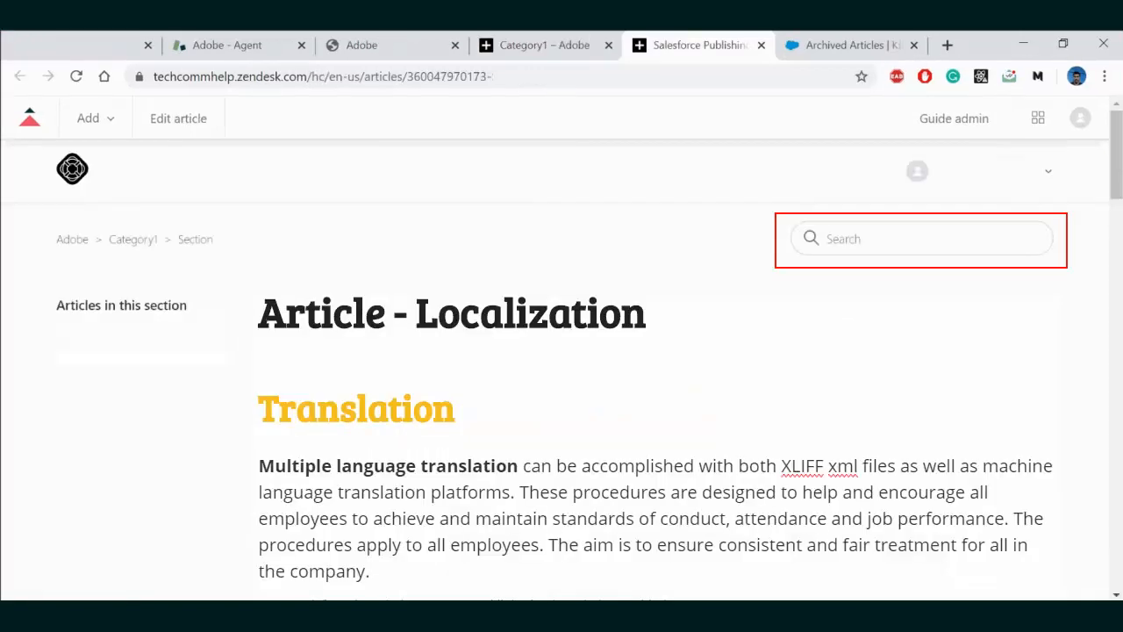
text(connection)
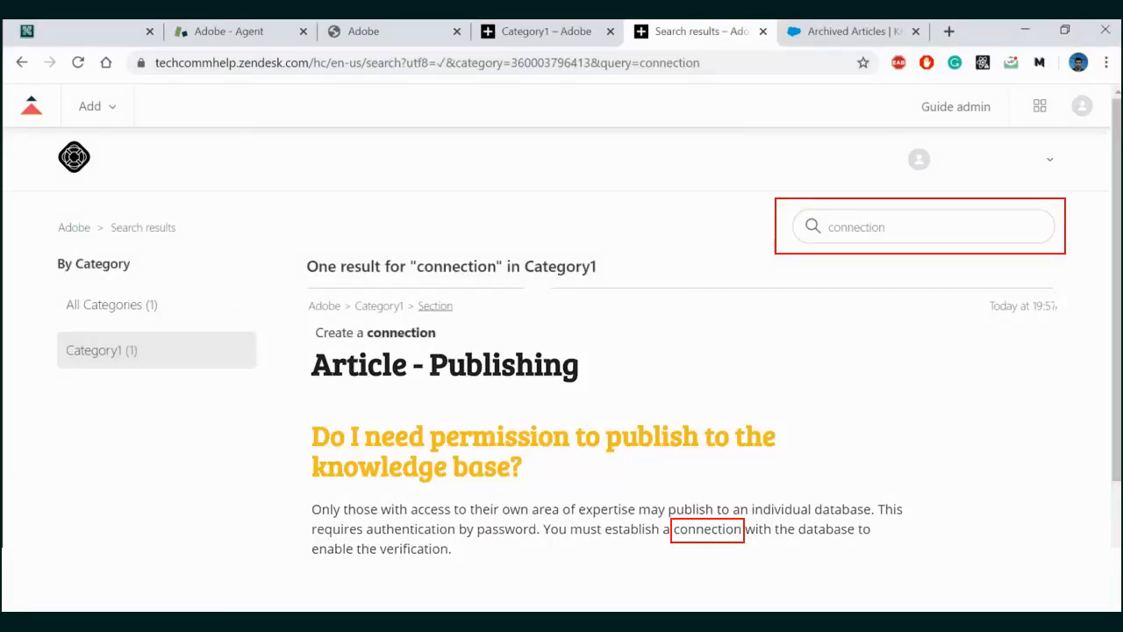